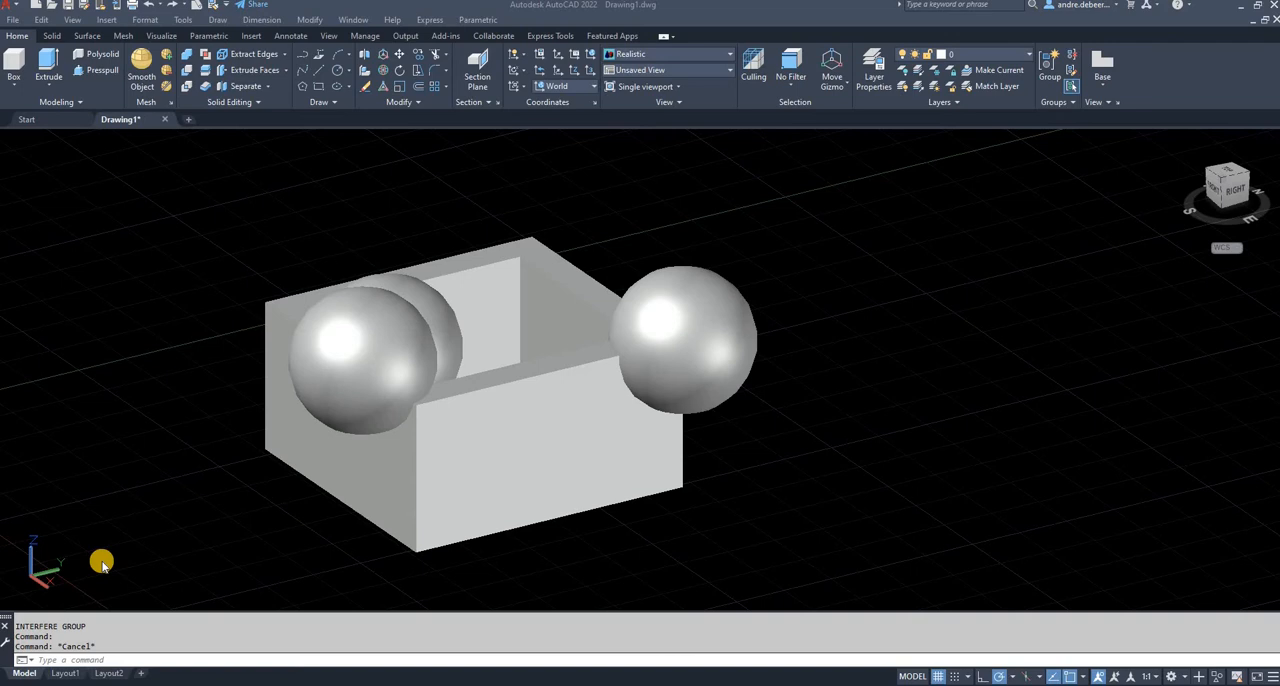
mouse_move(226, 467)
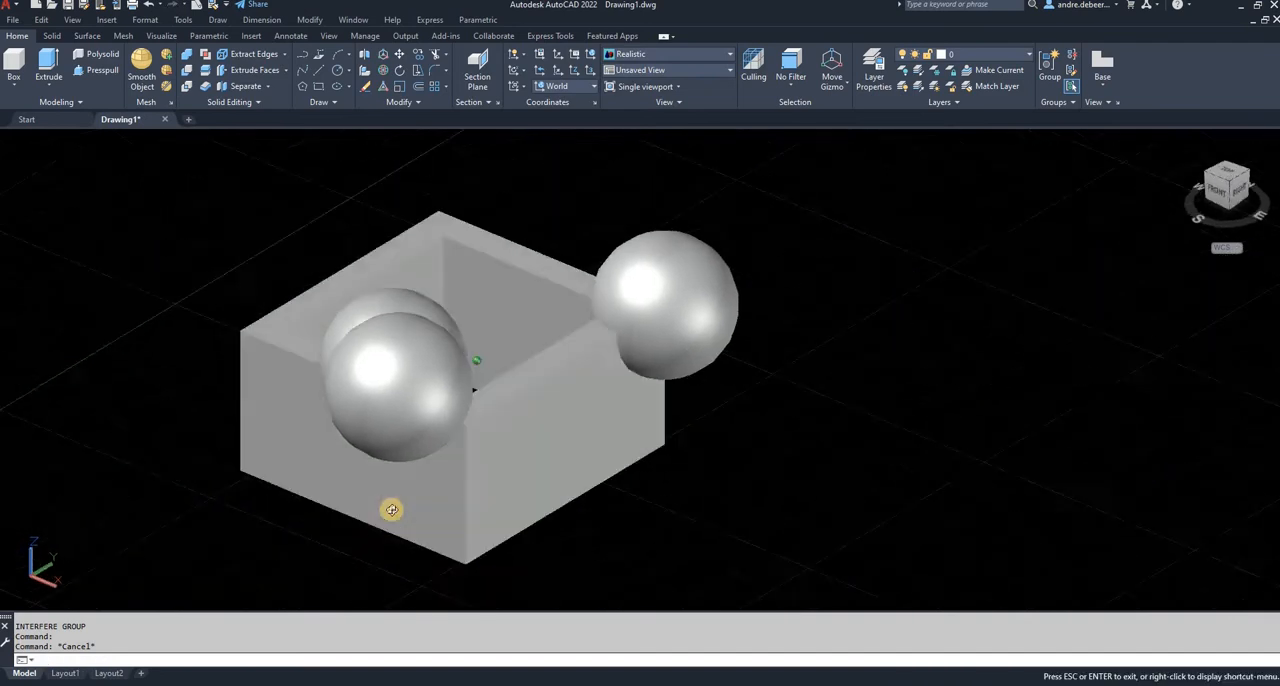
Step: Orbit around the box and spheres, then drag the interference results dialog aside
left_click_drag(392, 510, 621, 548)
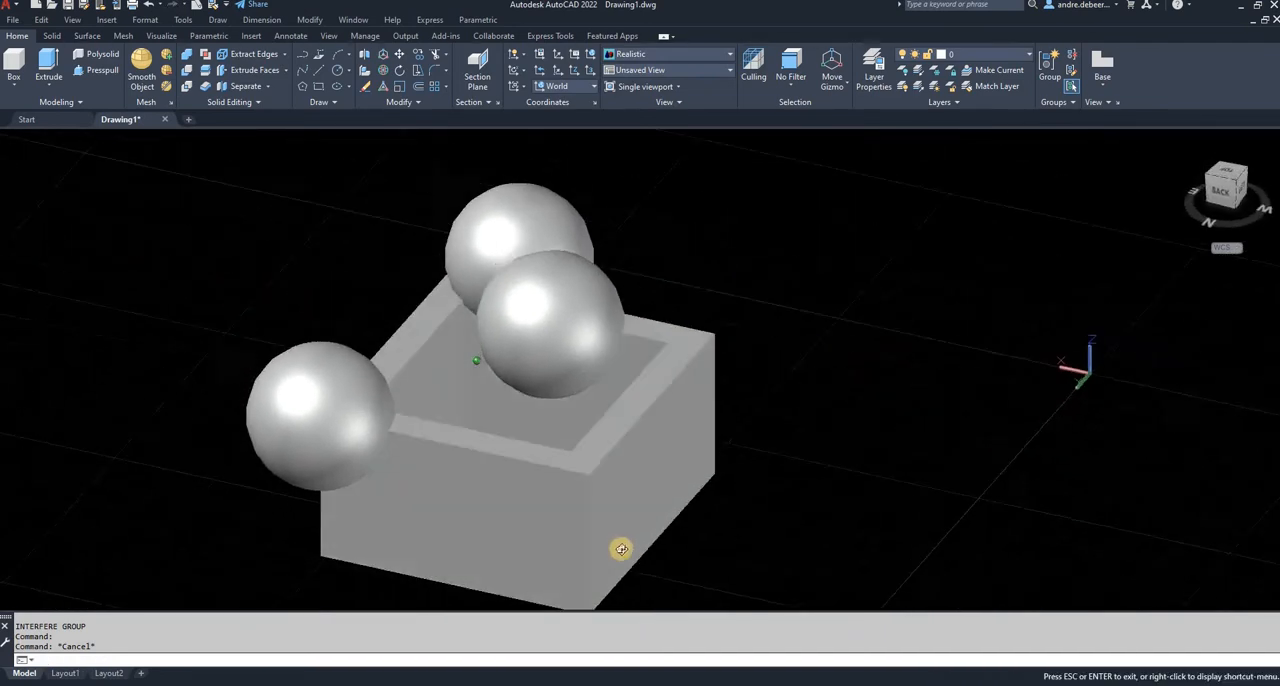
left_click_drag(621, 548, 304, 450)
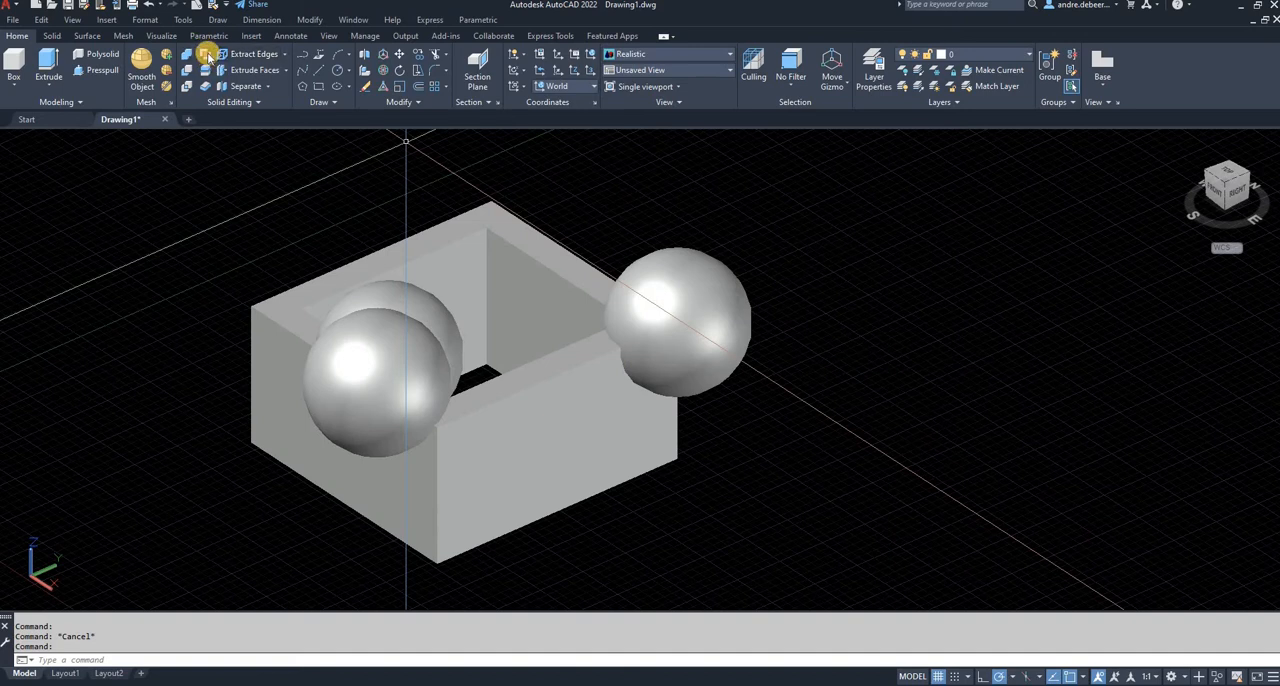
mouse_move(205, 54)
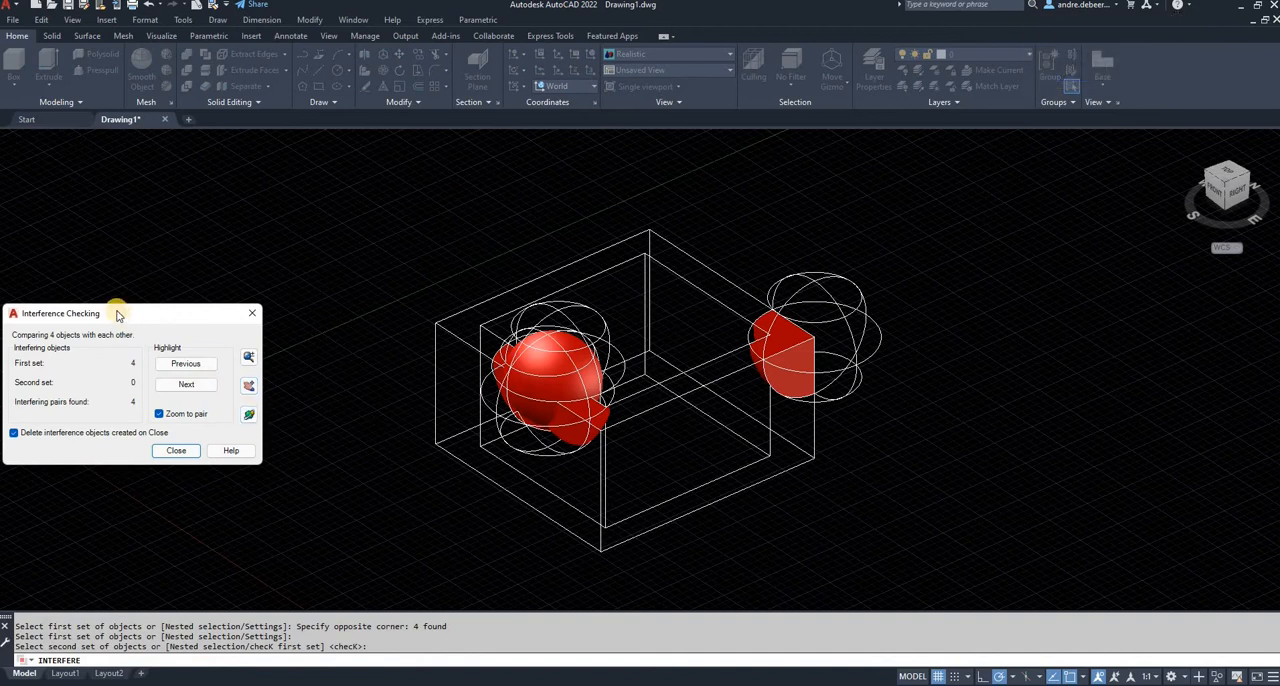
left_click_drag(60, 313, 214, 186)
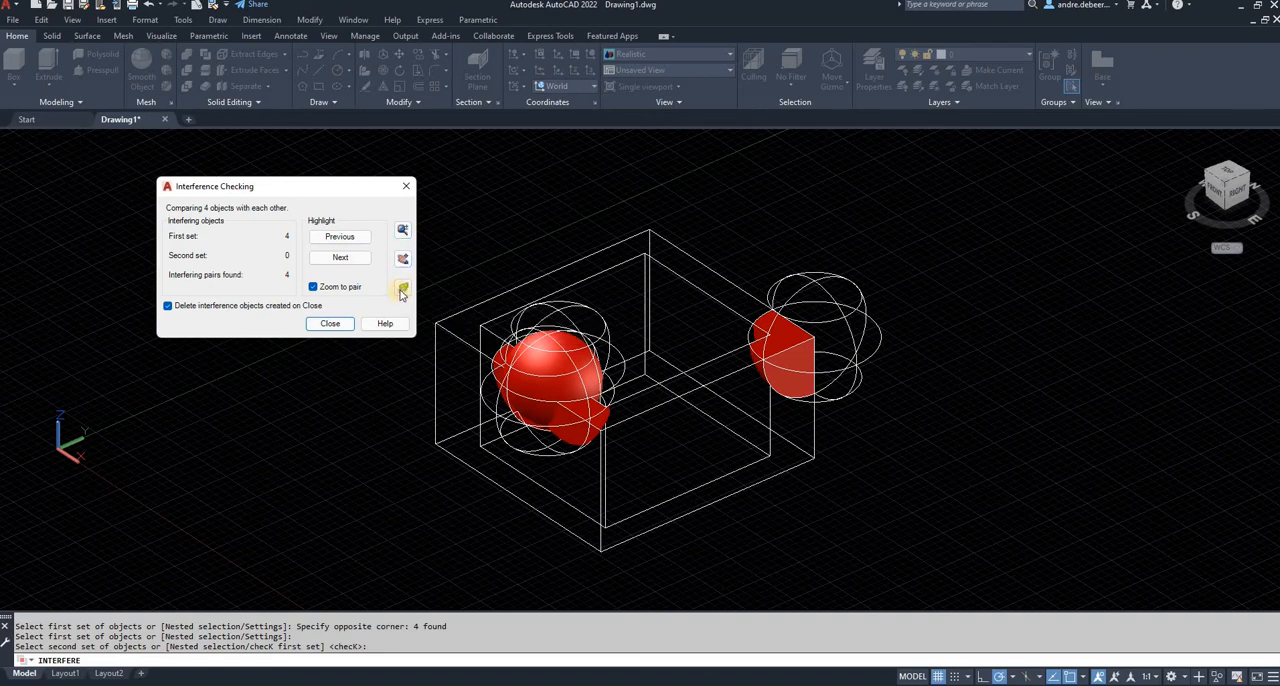
left_click(330, 323)
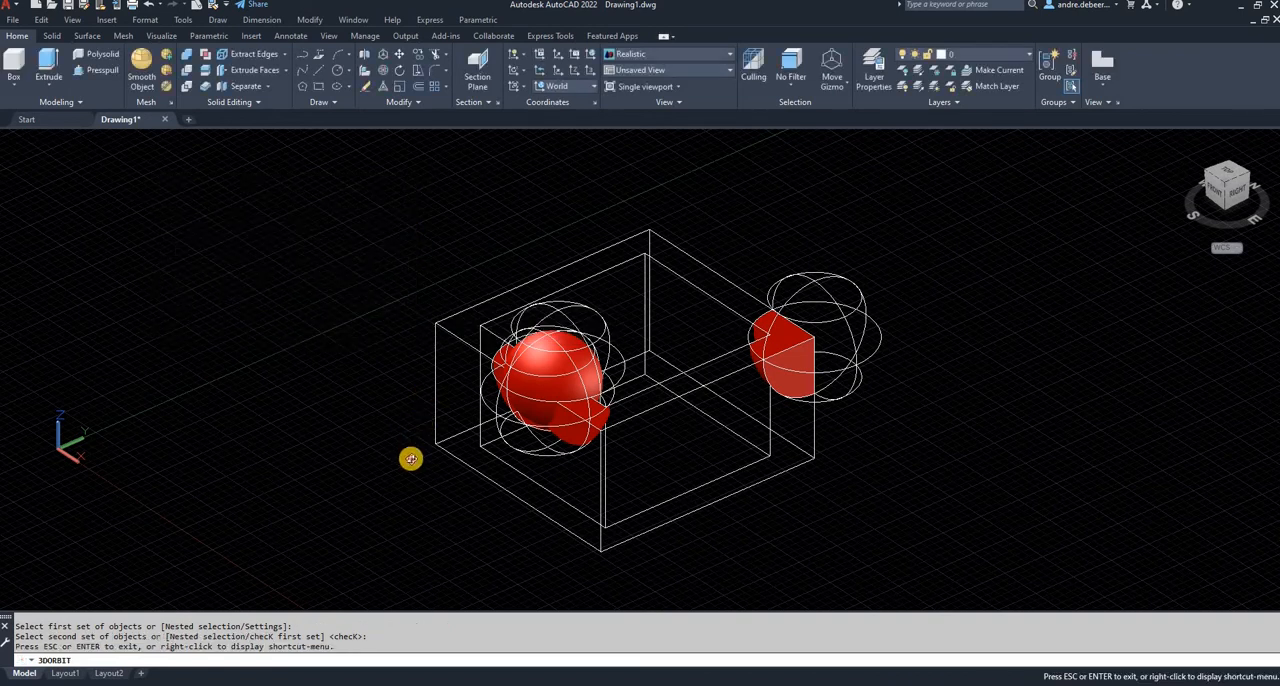
left_click_drag(410, 458, 730, 430)
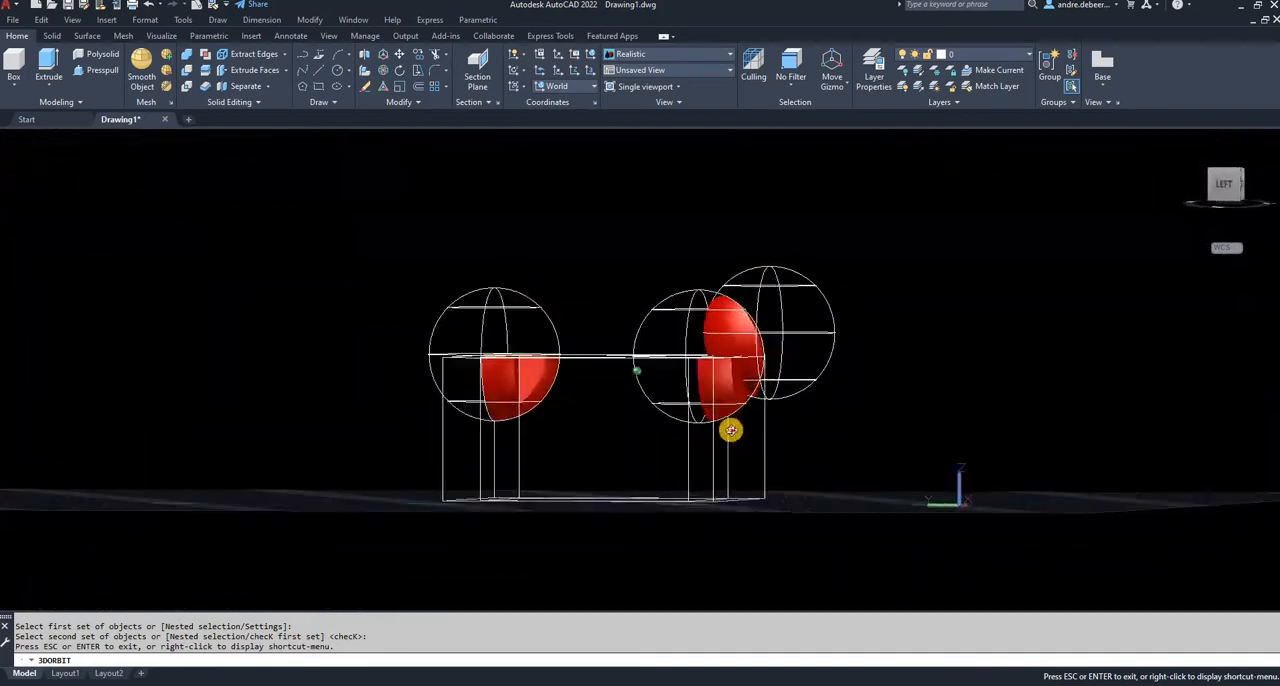
left_click_drag(730, 430, 607, 455)
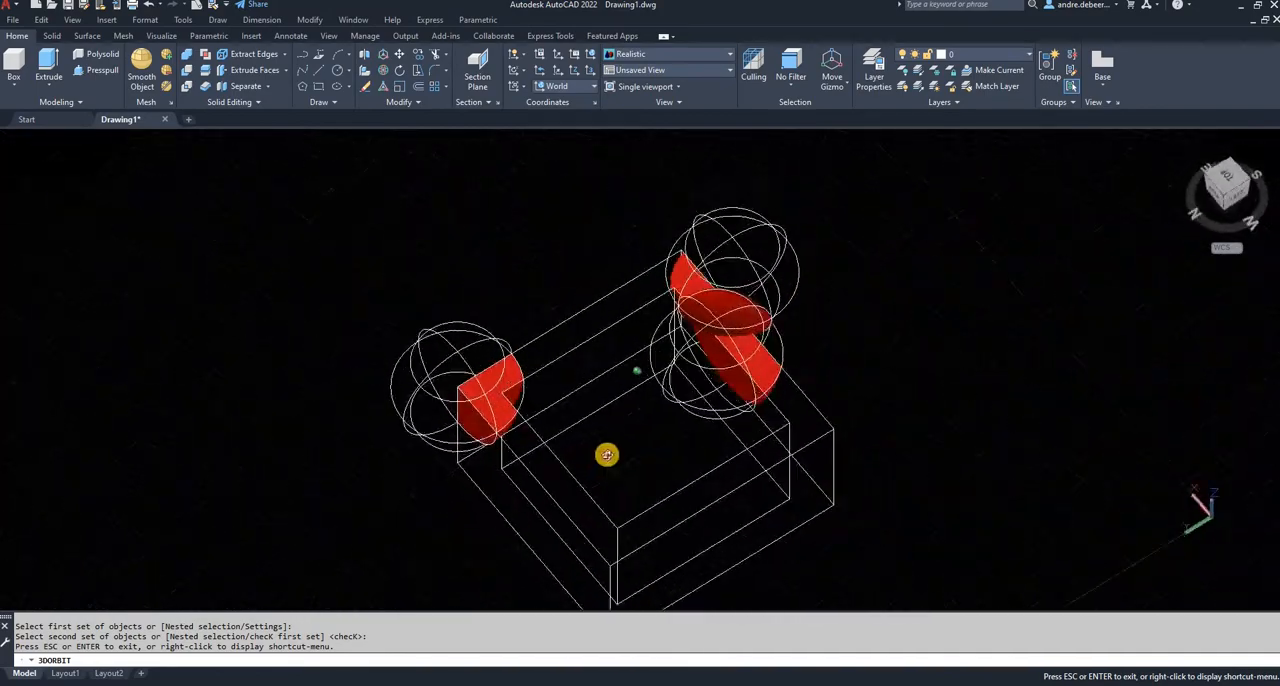
left_click_drag(607, 455, 650, 311)
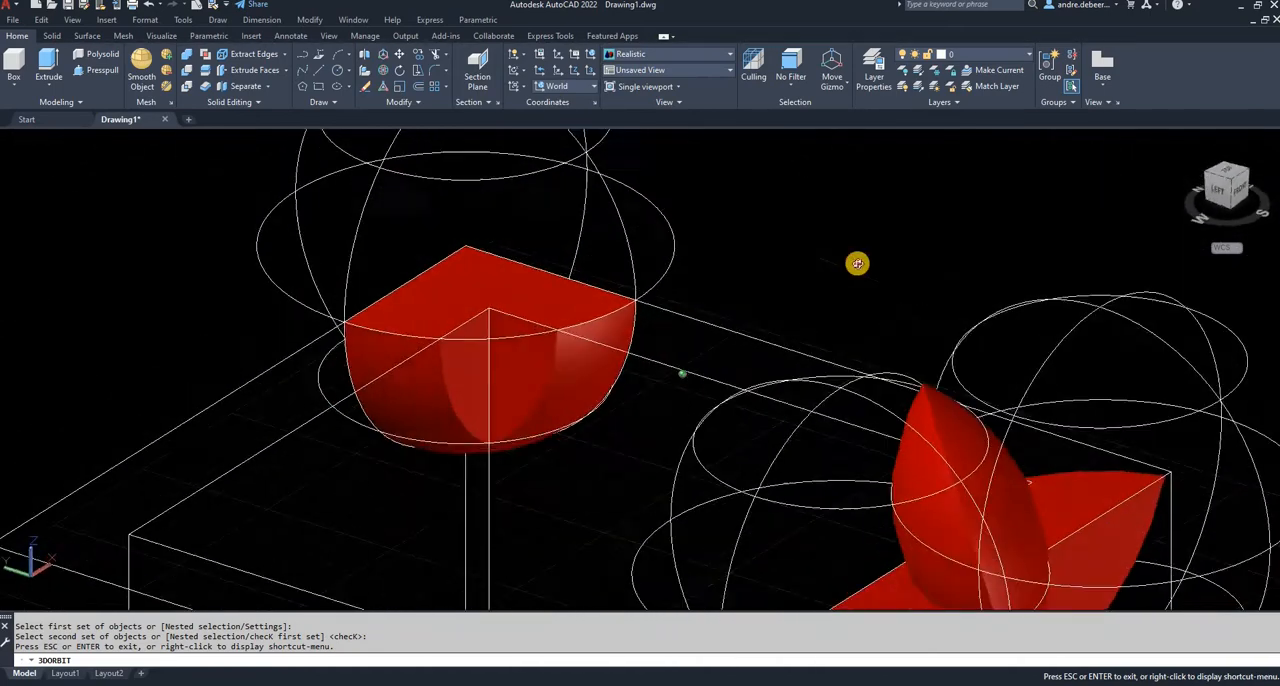
left_click_drag(857, 263, 498, 362)
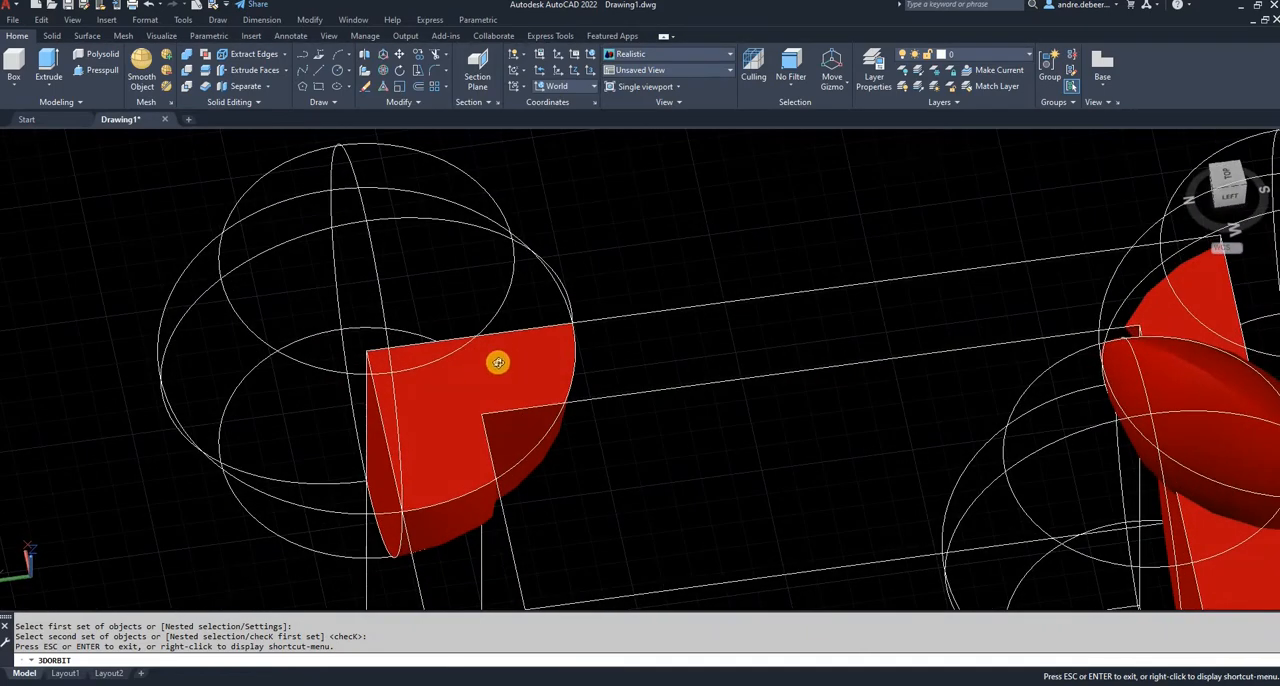
mouse_move(900, 445)
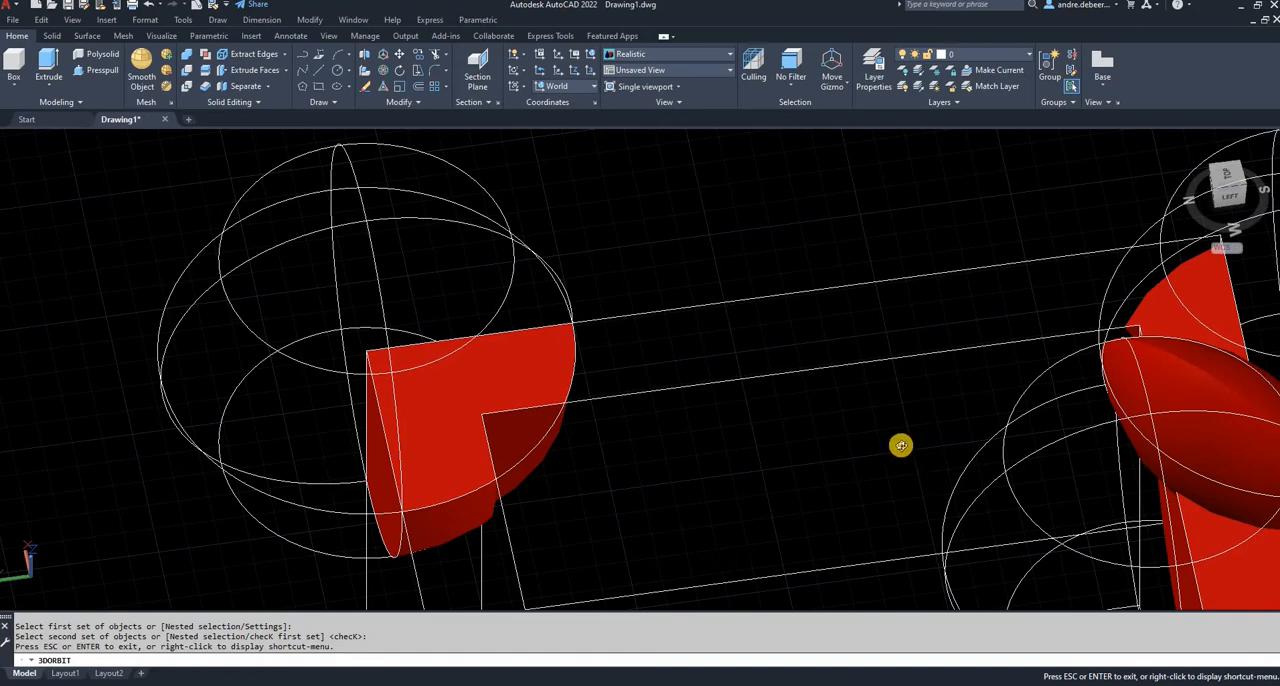
left_click_drag(900, 445, 953, 430)
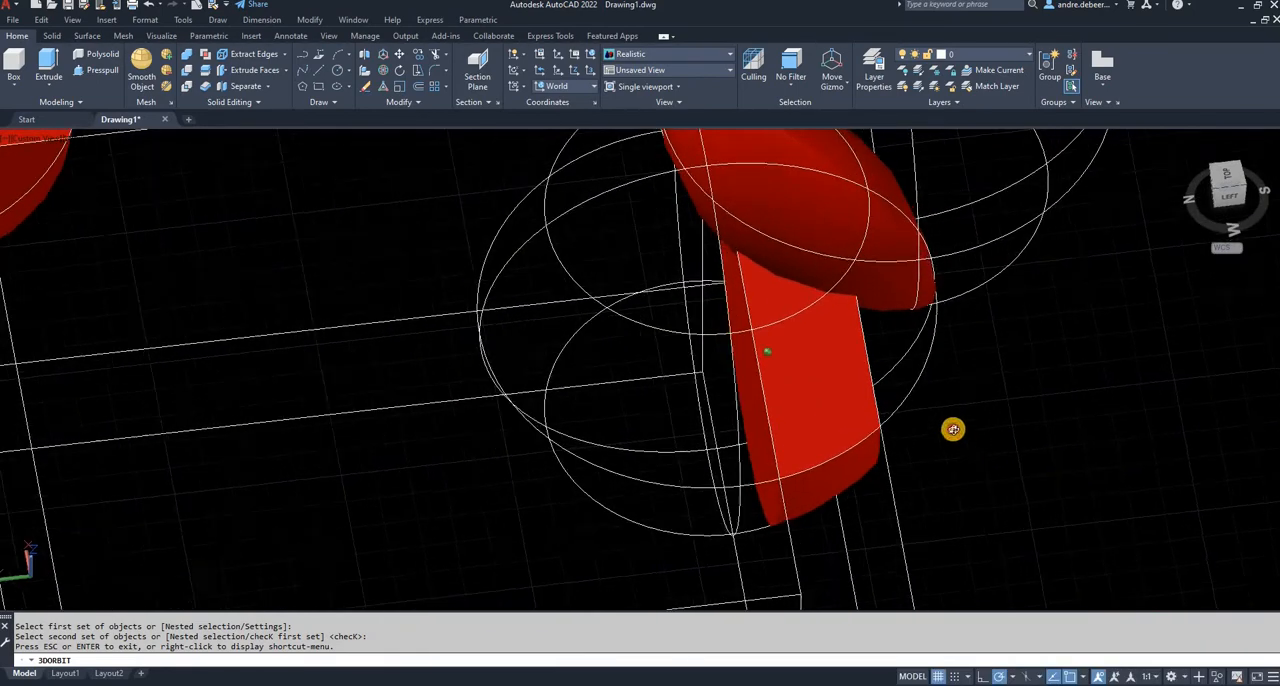
left_click_drag(952, 429, 838, 233)
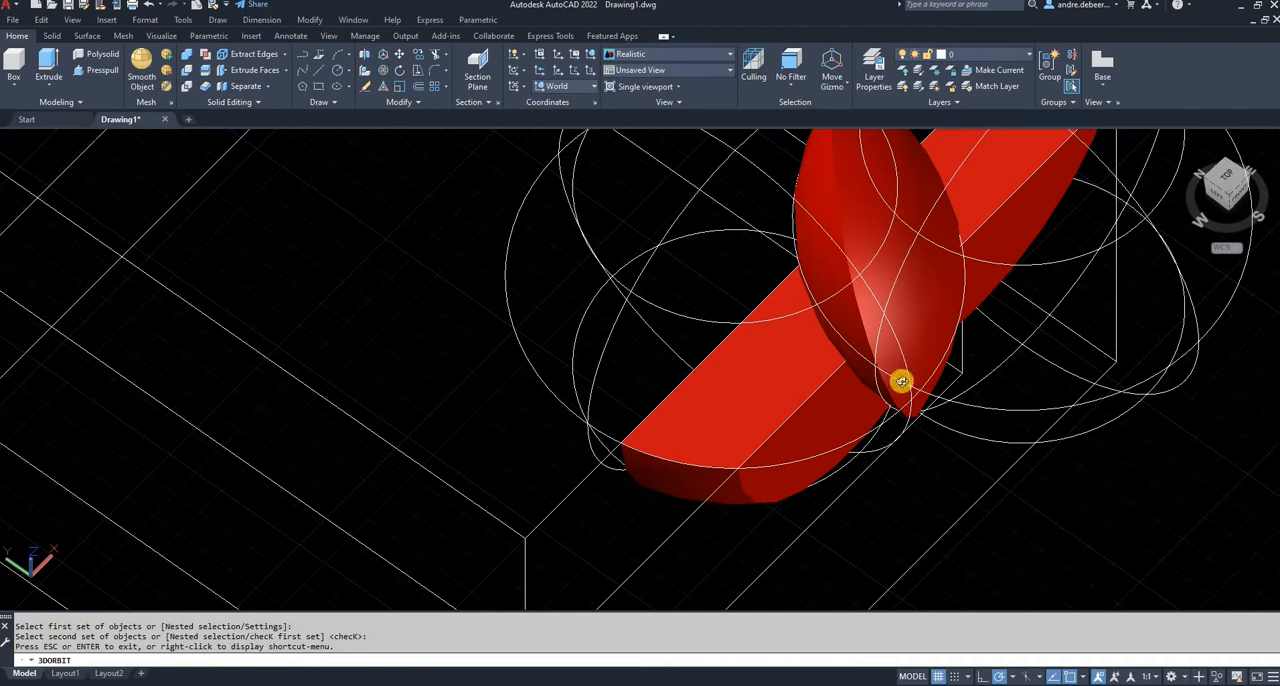
left_click_drag(902, 381, 963, 450)
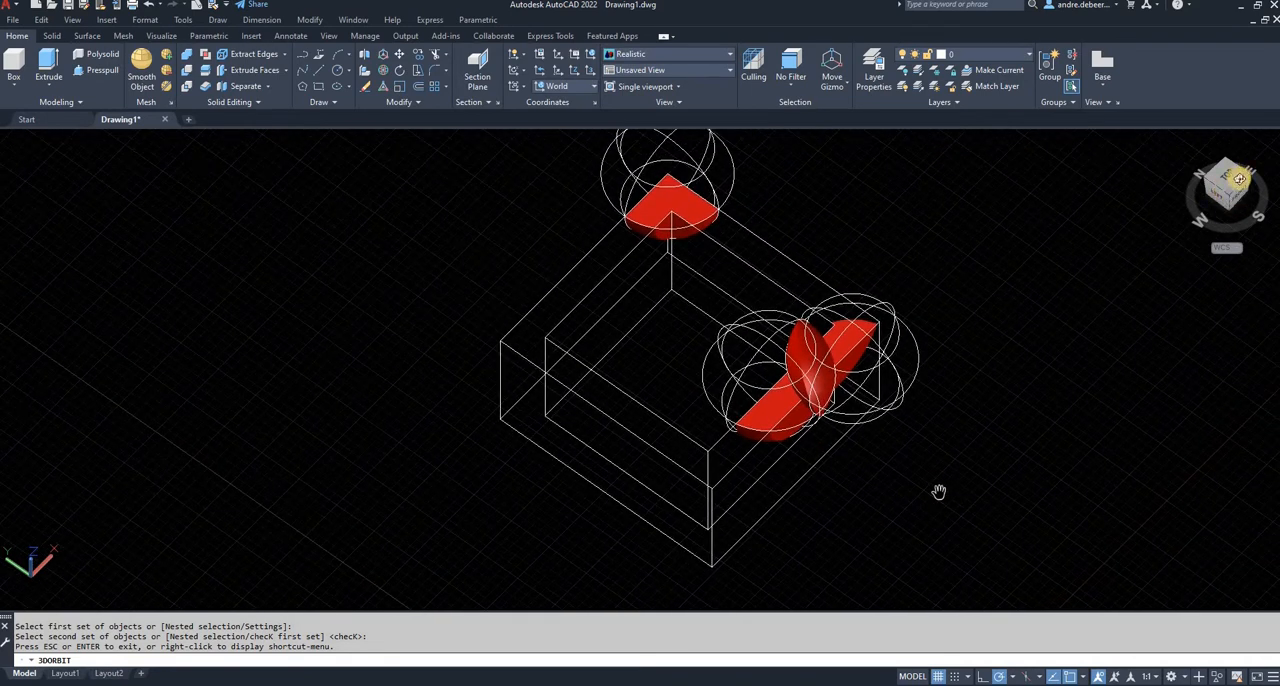
right_click(855, 452)
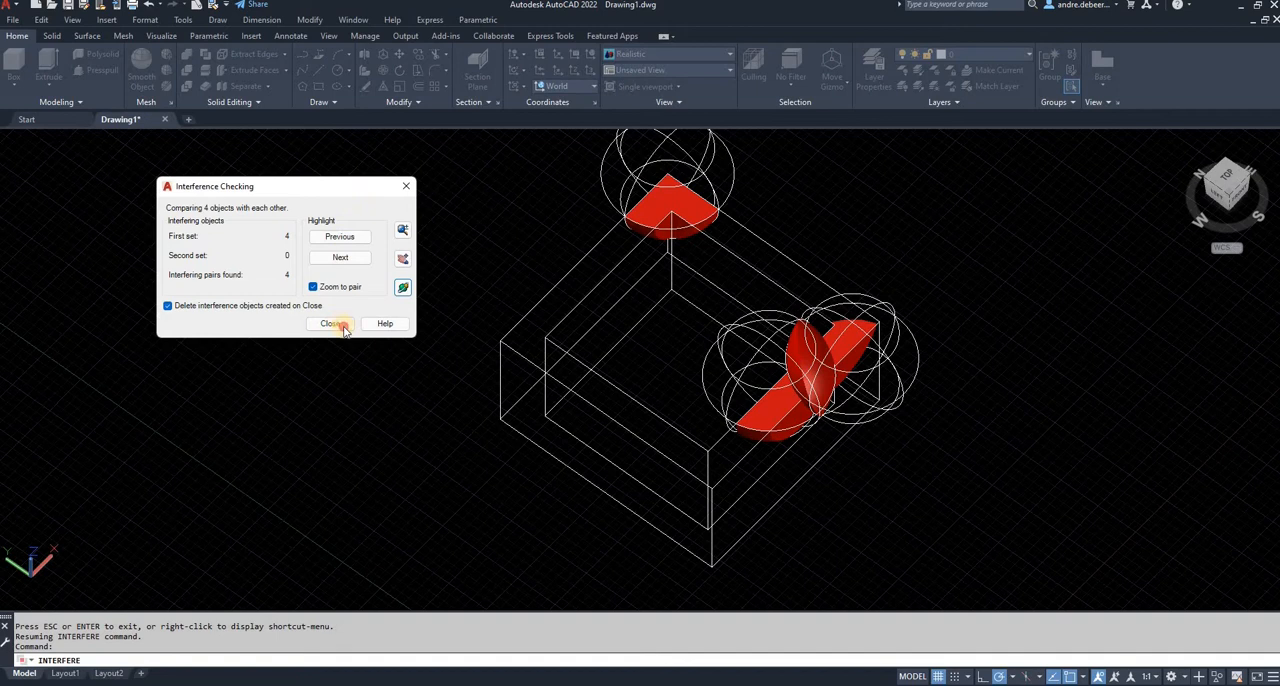
Step: Close the interference check, discarding the red overlap volumes
left_click(331, 323)
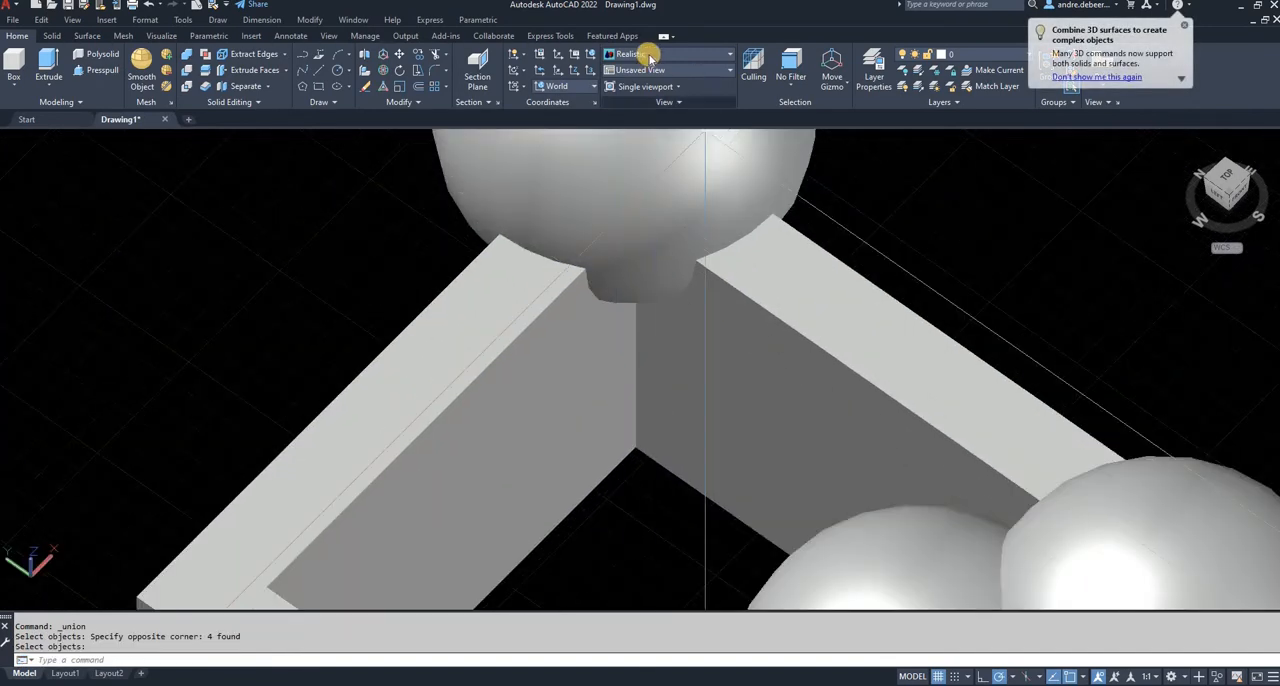
Step: Switch the visual style to Realistic to show the unioned solid shaded
left_click(667, 53)
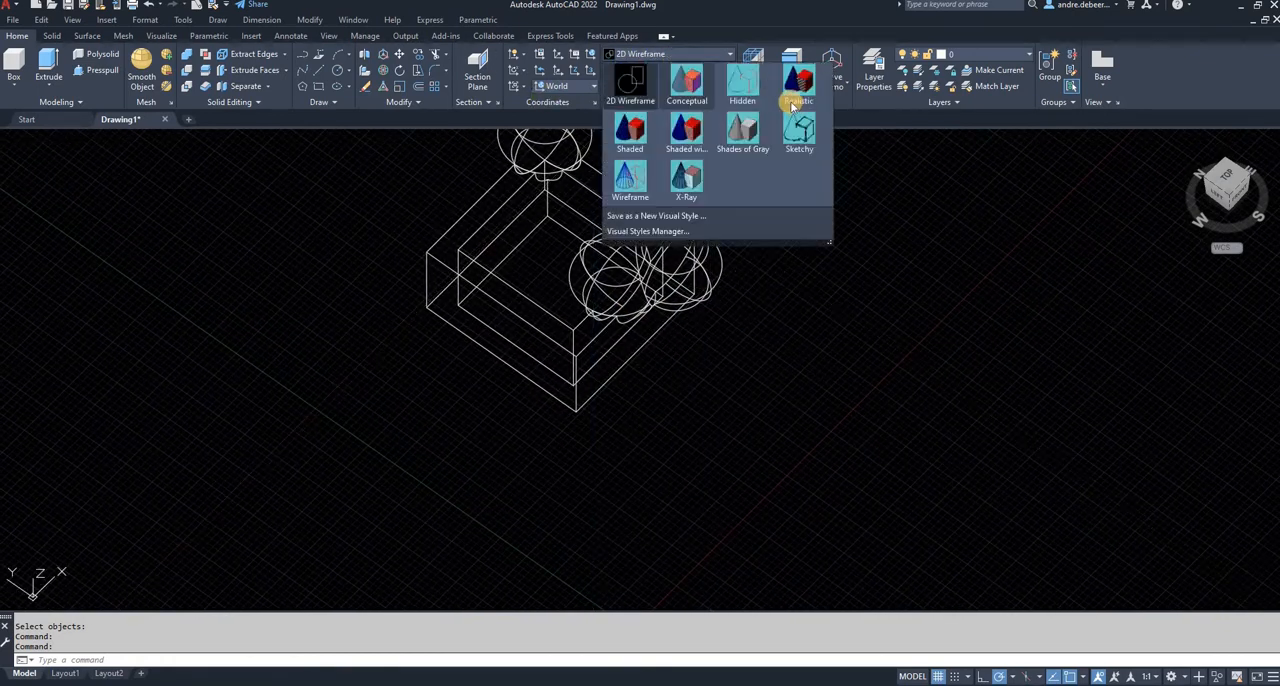
left_click(799, 82)
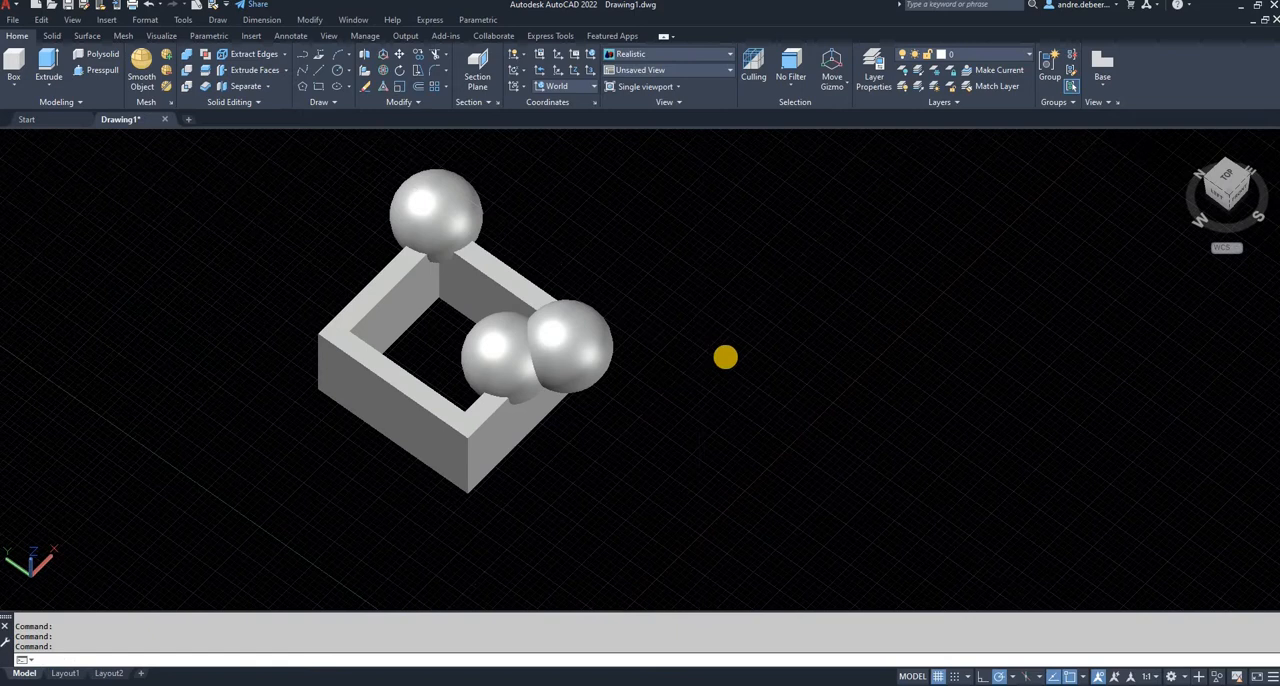
left_click(725, 357)
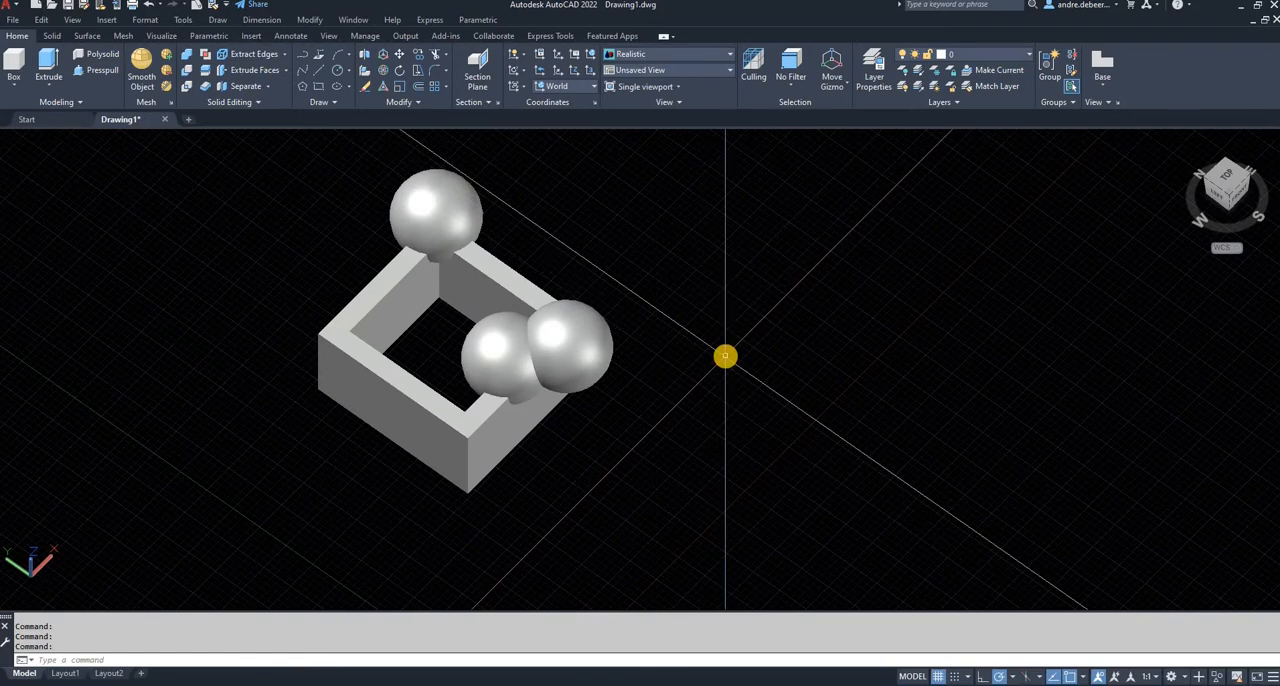